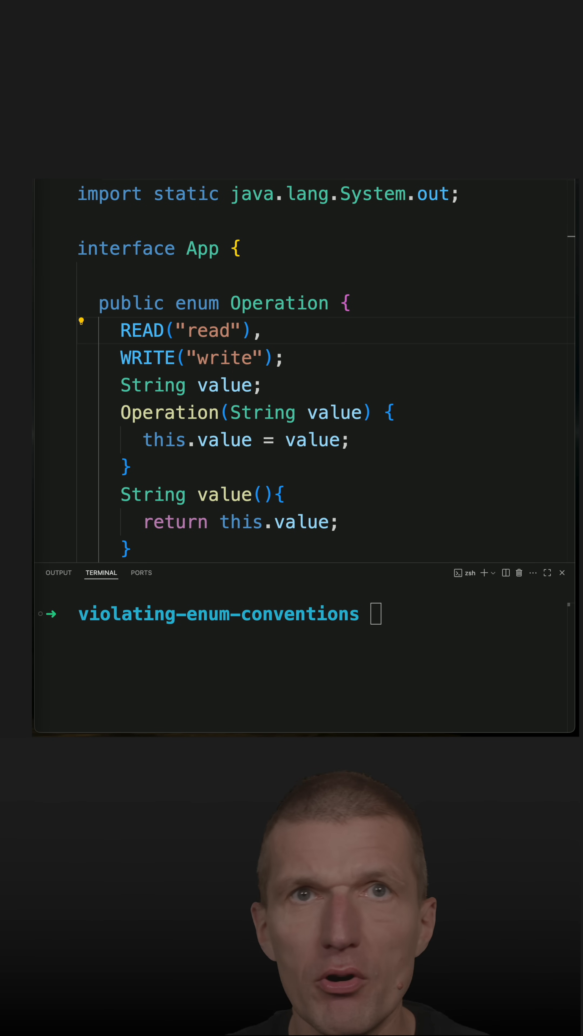
Replace READ("read") with lowercase read and run java app.java, which prints write.
double_click(141, 330)
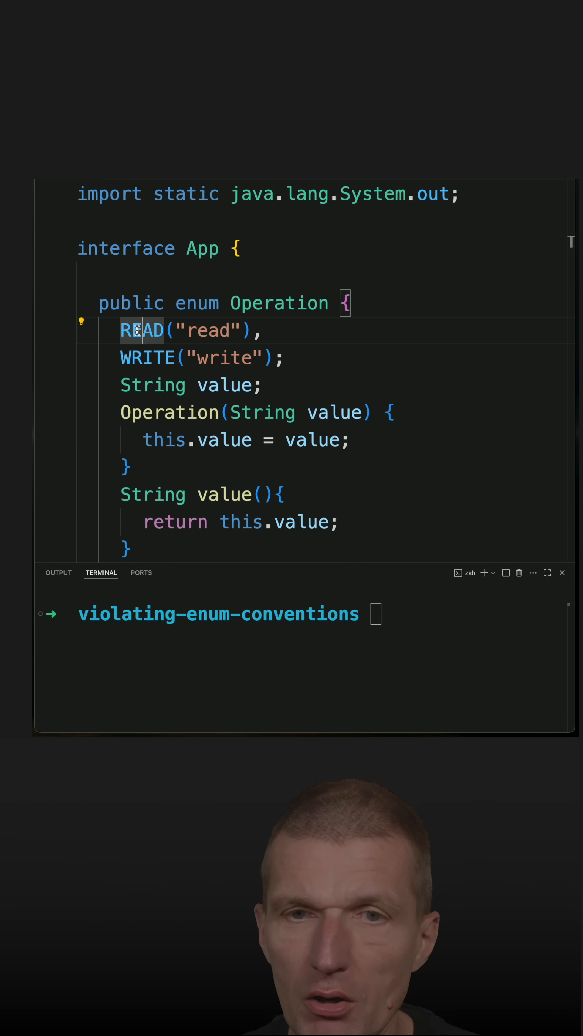
drag(137, 330, 207, 330)
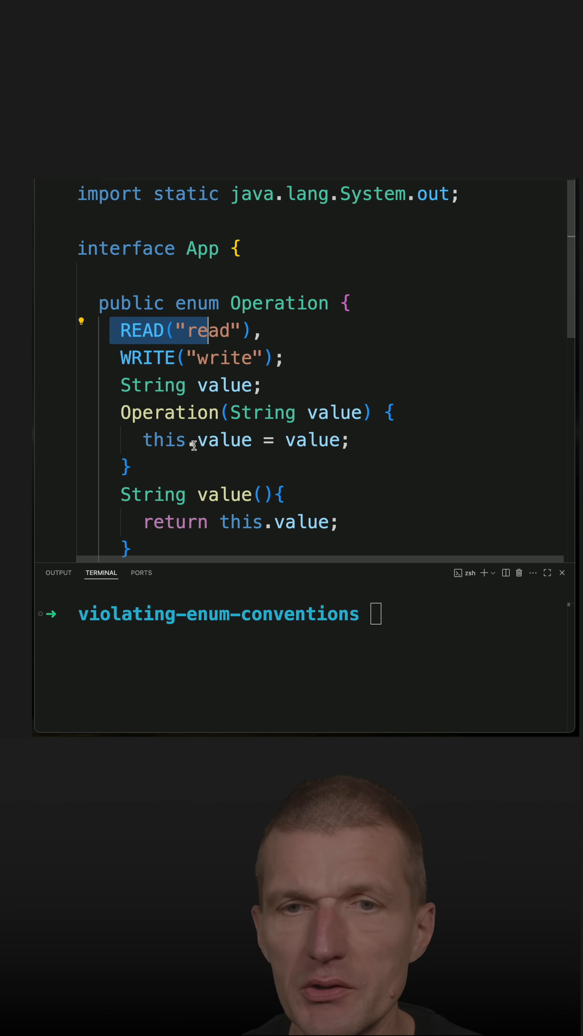
scroll(down, 3)
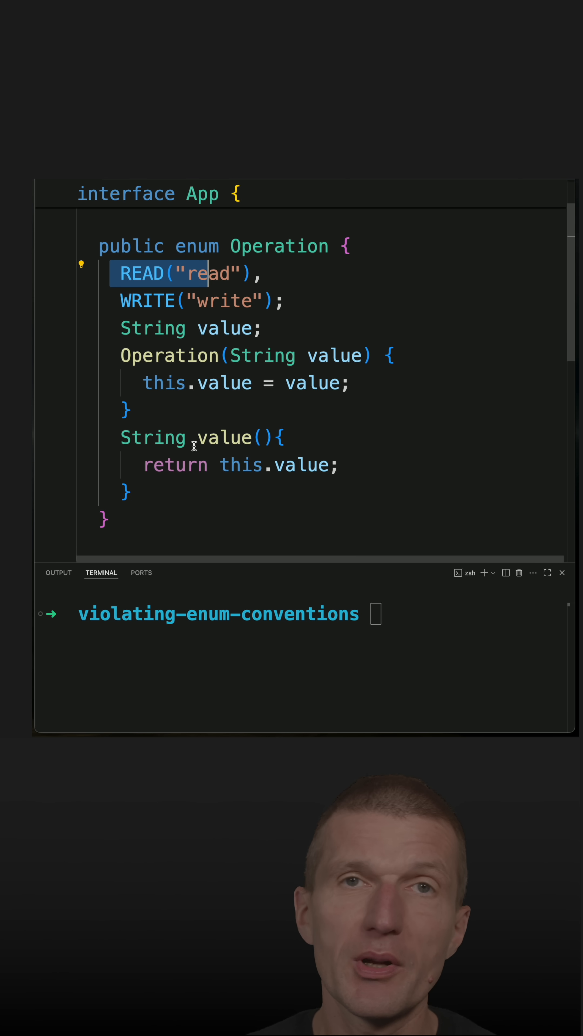
mouse_move(248, 403)
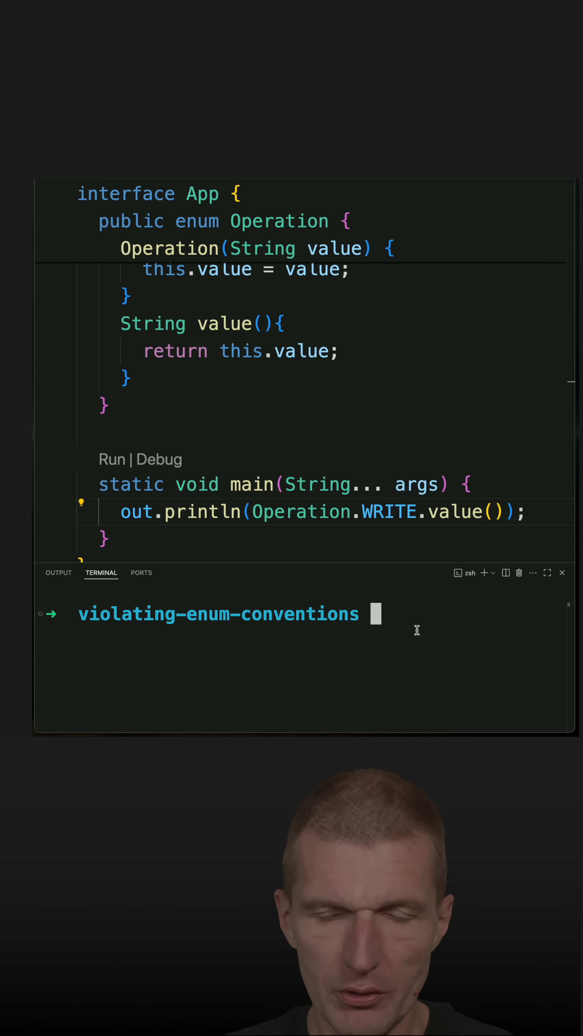
text(java app.java)
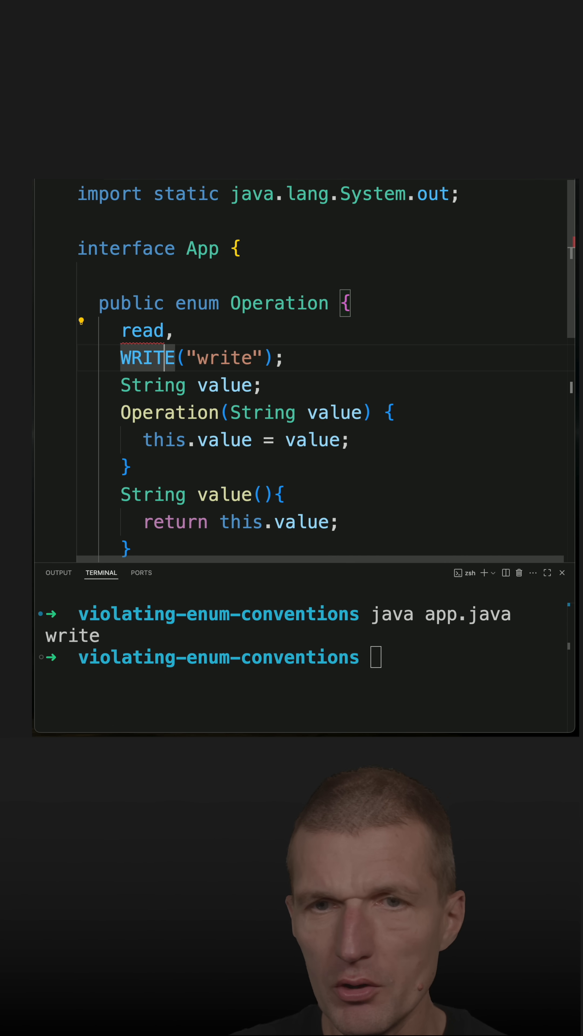
Change WRITE("write") to lowercase write, leaving the enum with only read and write.
text(write;)
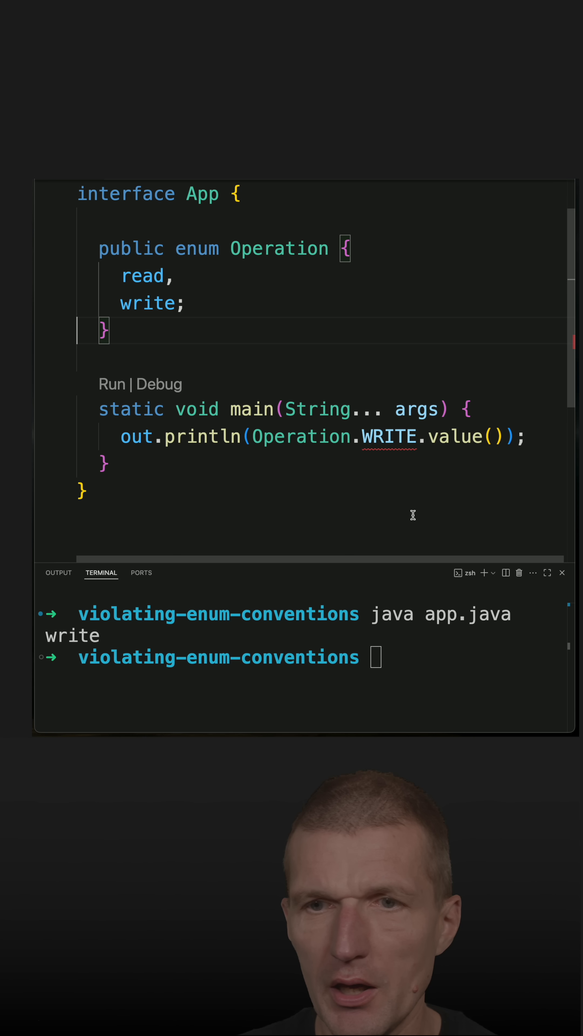
Make main print Operation.read directly without .value(); rerun shows read.
double_click(389, 436)
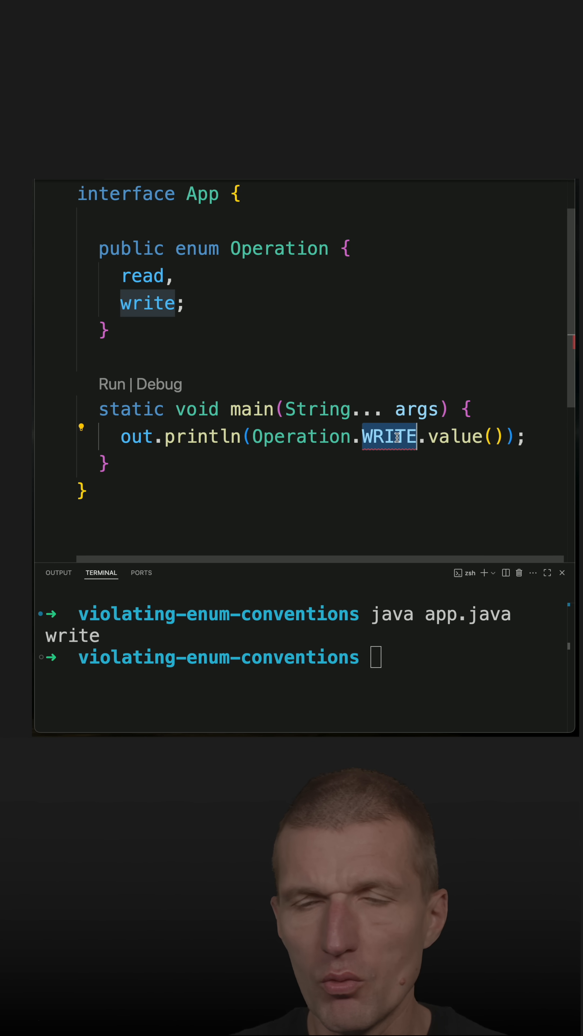
text(read)
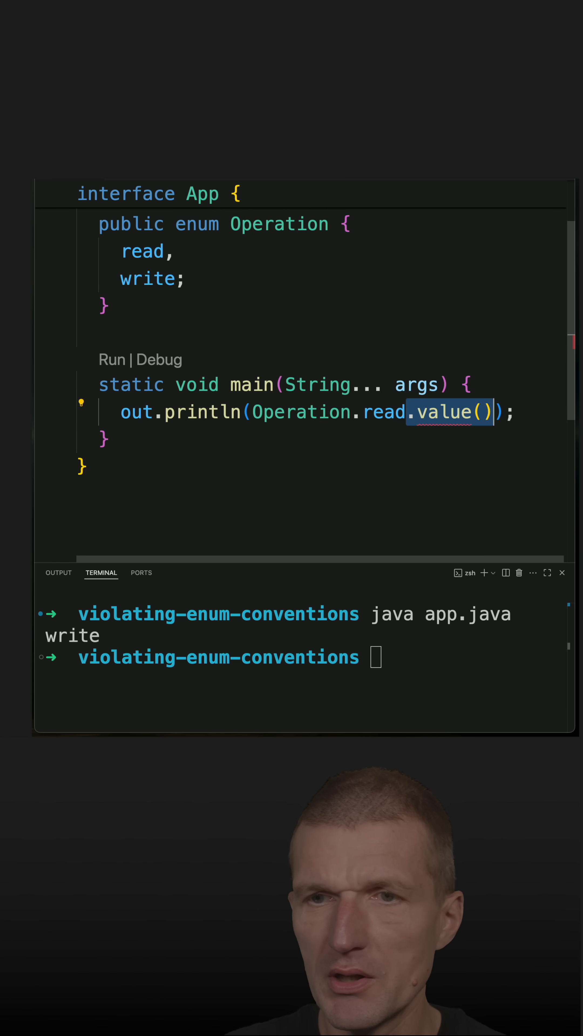
key(Backspace)
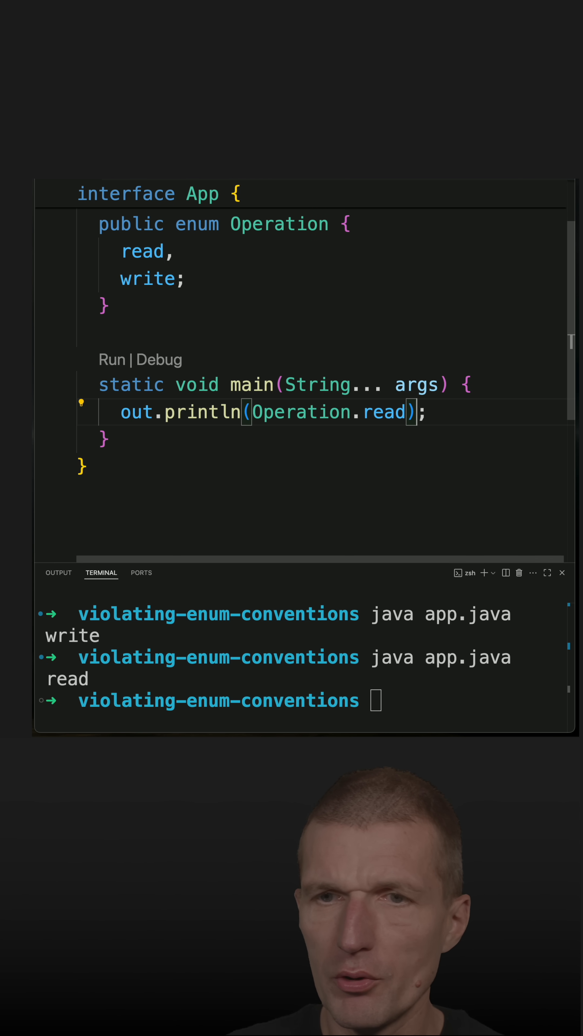
Append .name() so main prints Operation.read.name().
text(.)
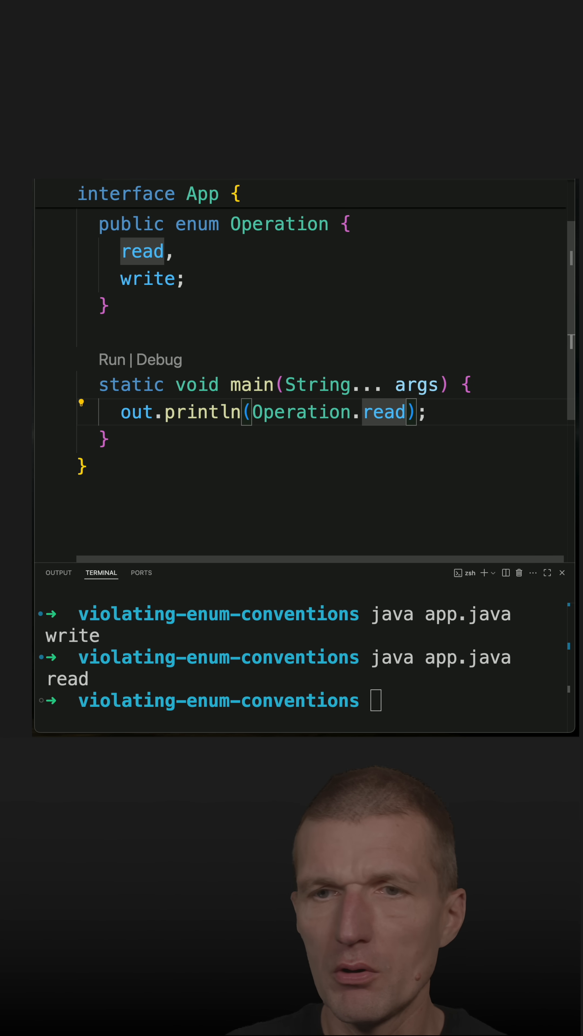
text(.name())
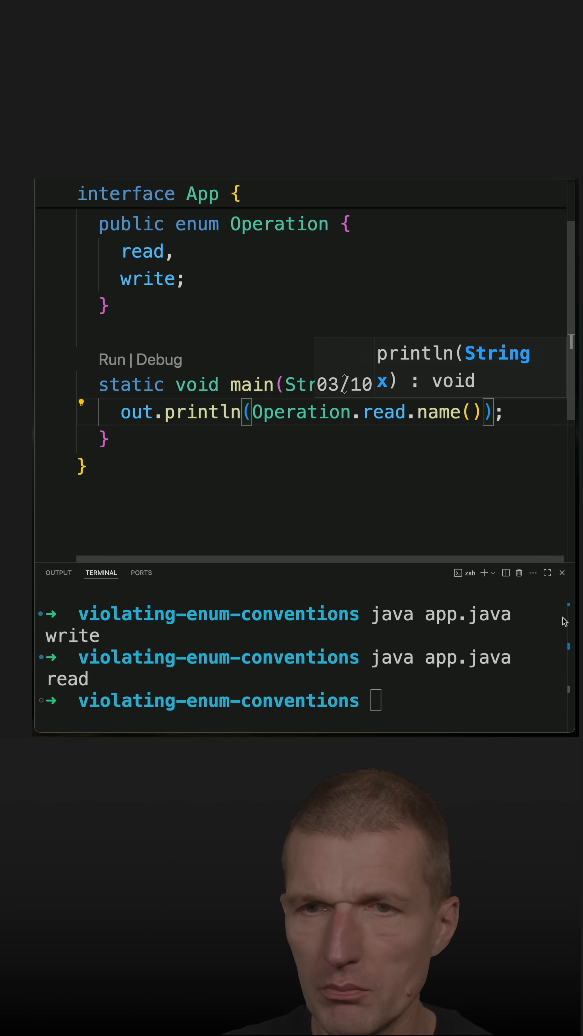